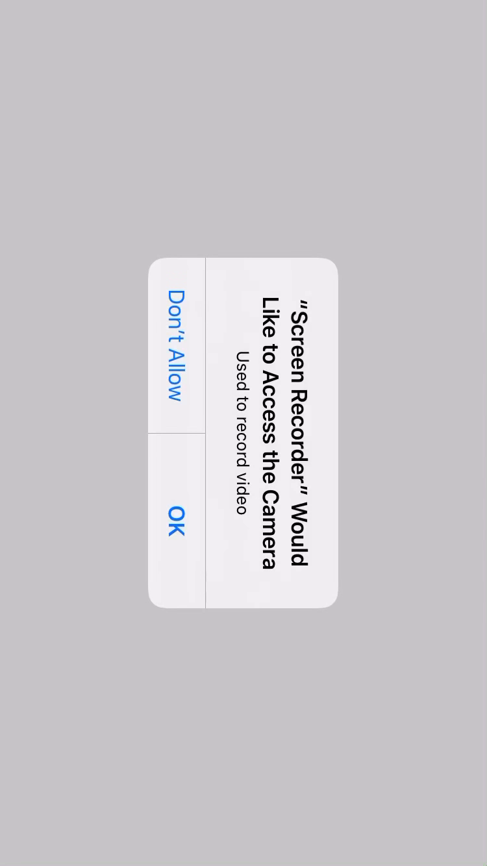
Allow camera access and skip the Game Center nickname setup to reach the launch screen.
{"action": "left_click", "coordinate": [174, 514]}
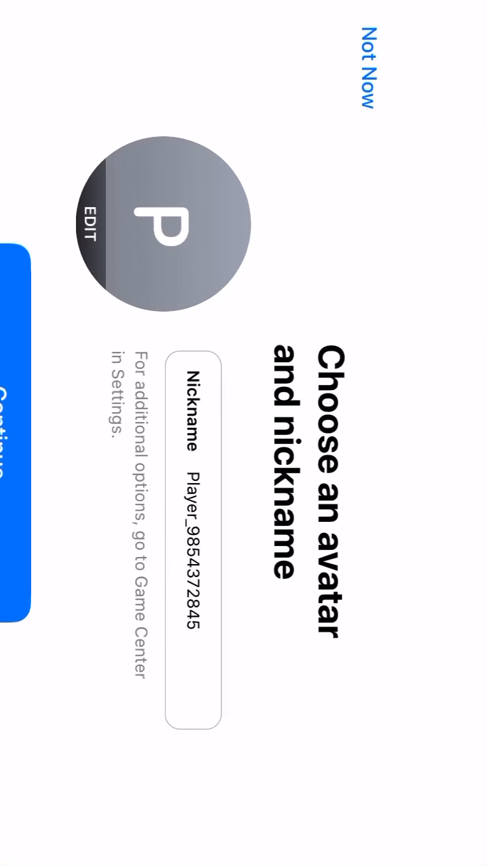
{"action": "left_click", "coordinate": [370, 65]}
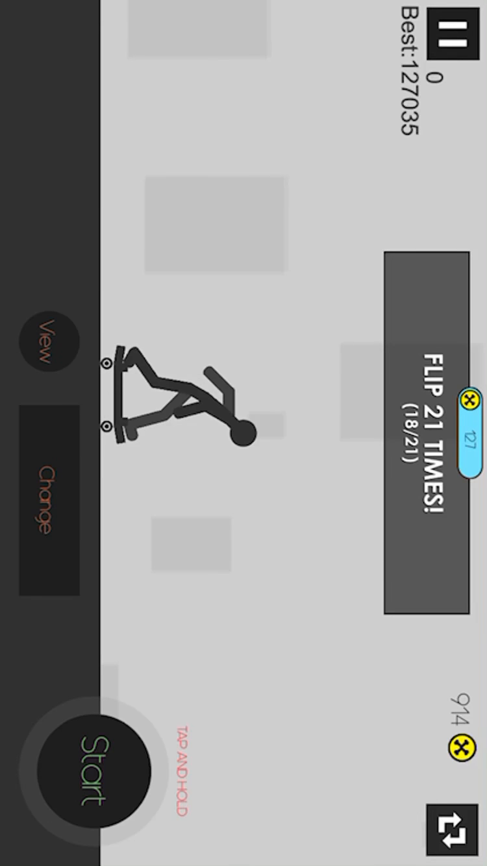
Launch two skateboard runs and eject the stickman, raising coins to 1146.
{"action": "left_click", "coordinate": [97, 766]}
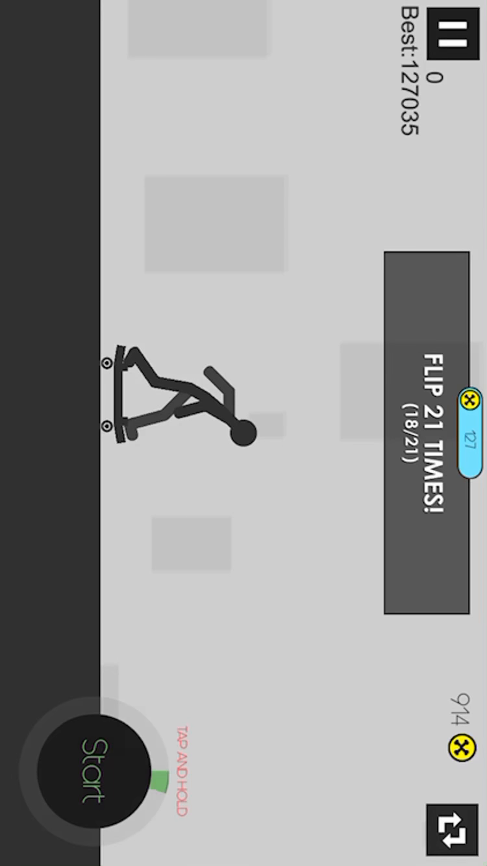
{"action": "left_click", "coordinate": [96, 773]}
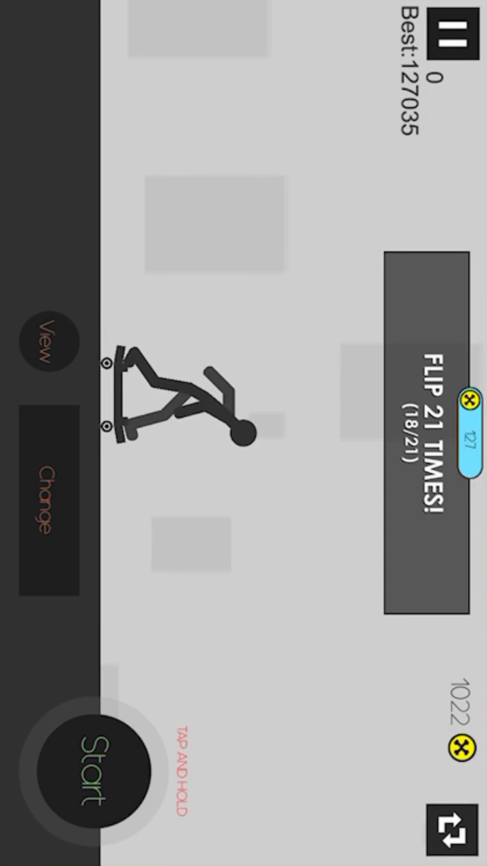
{"action": "left_click", "coordinate": [93, 772]}
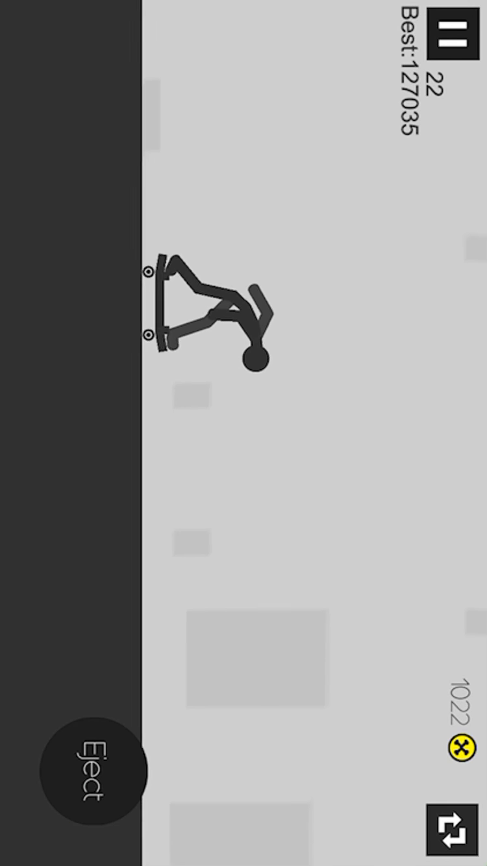
{"action": "left_click", "coordinate": [93, 766]}
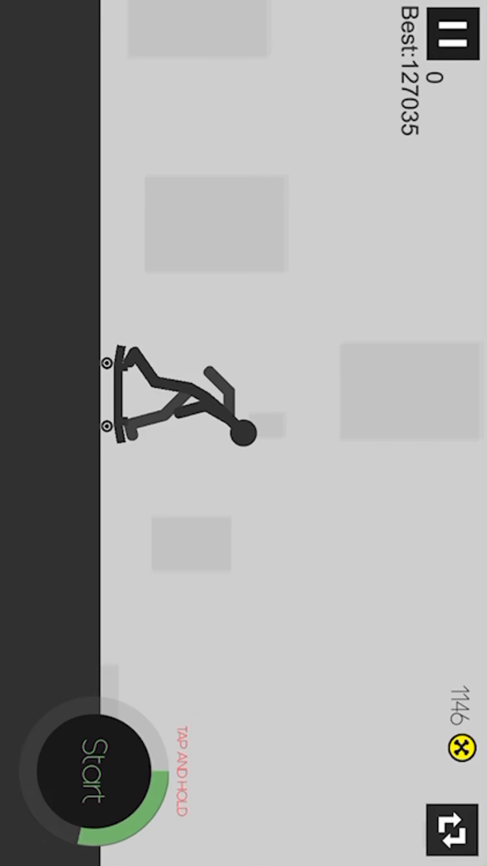
Launch and eject another run, bringing flips to 20 of 21 and coins to 1402.
{"action": "left_click", "coordinate": [91, 777]}
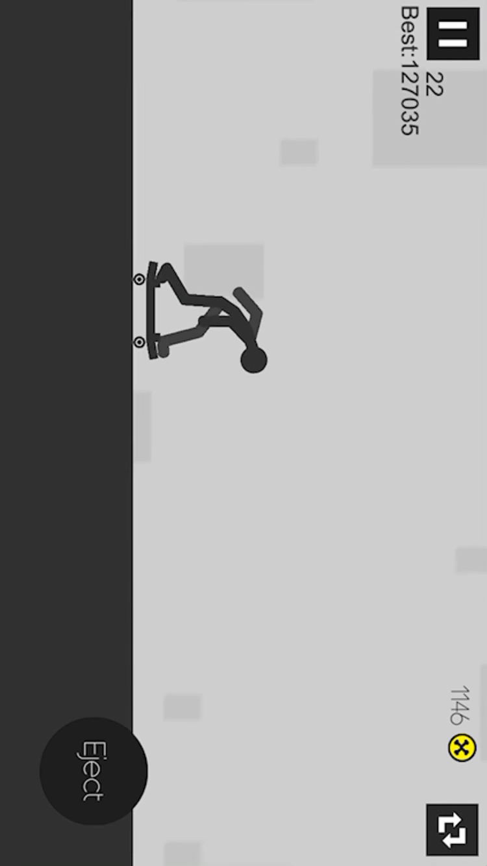
{"action": "left_click", "coordinate": [91, 771]}
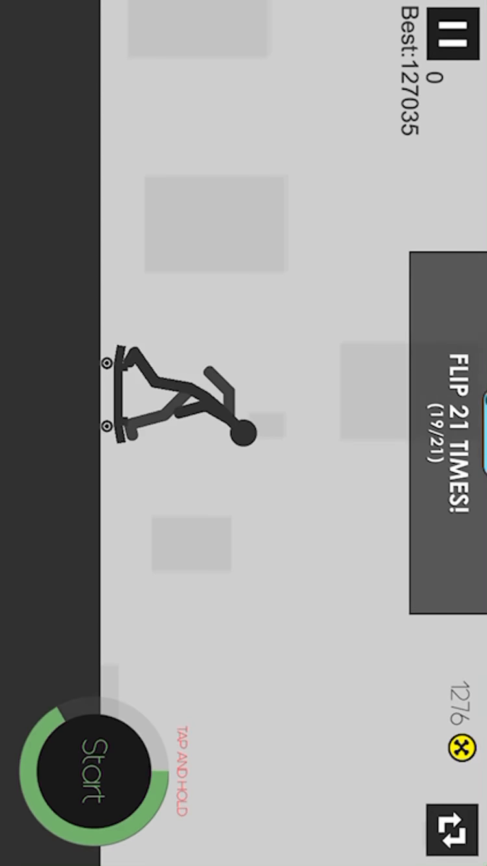
{"action": "left_click", "coordinate": [92, 777]}
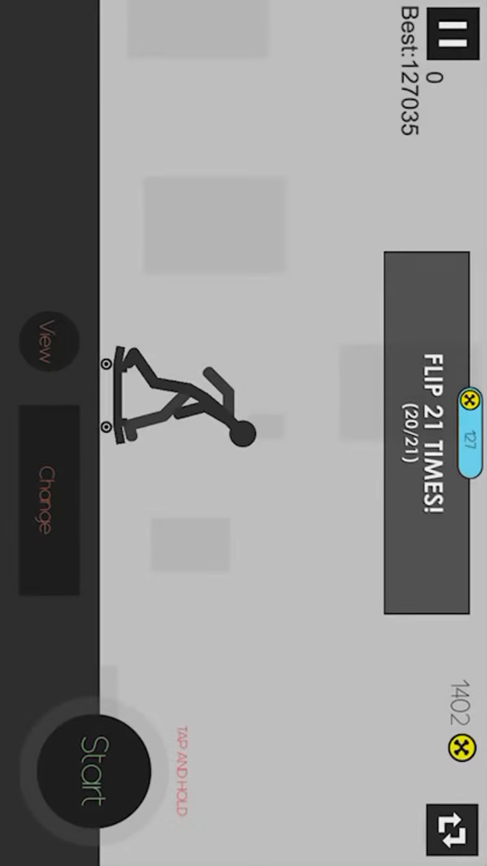
Play a run and eject, landing on the unlocks screen showing 3/14 vehicles and 17/122 poses.
{"action": "left_click", "coordinate": [94, 772]}
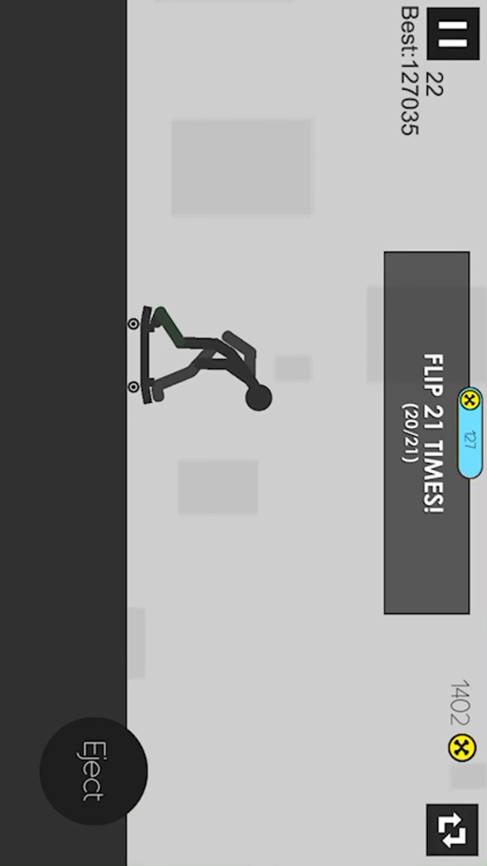
{"action": "left_click", "coordinate": [93, 767]}
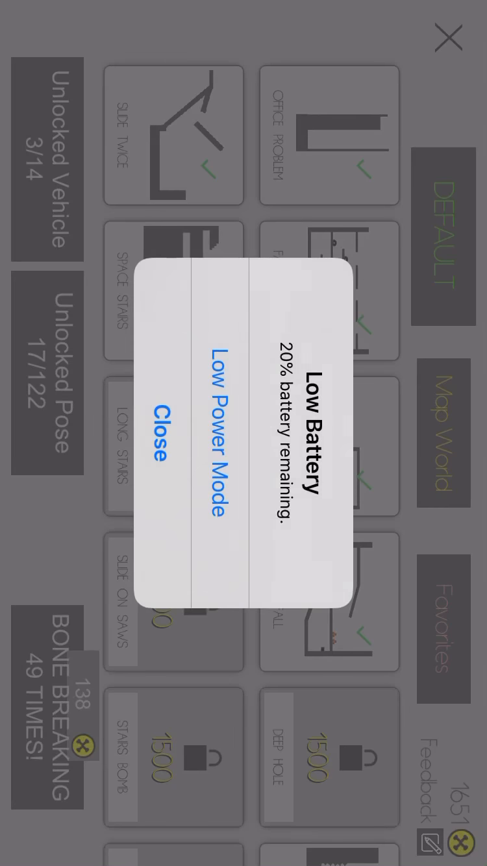
Dismiss the Low Battery alert and return to the start screen with 1651 coins.
{"action": "left_click", "coordinate": [161, 433]}
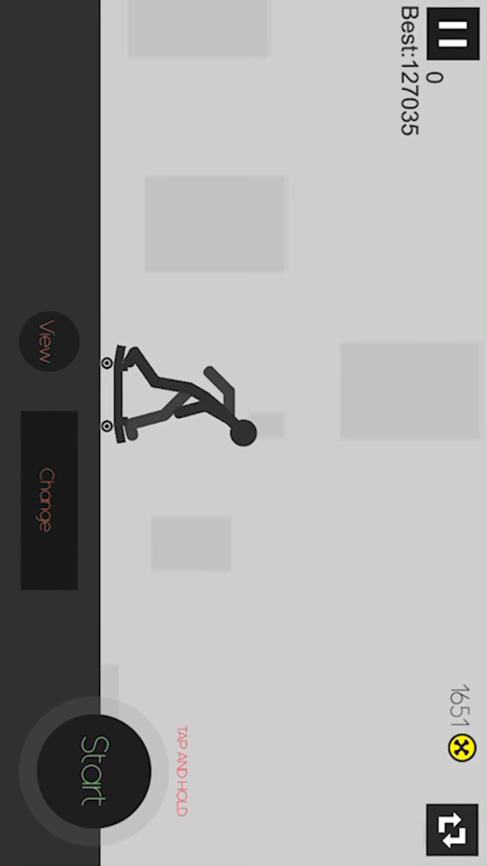
Switch to the bed vehicle, dropping coins to 151, then launch it and eject the stickman.
{"action": "left_click", "coordinate": [47, 516]}
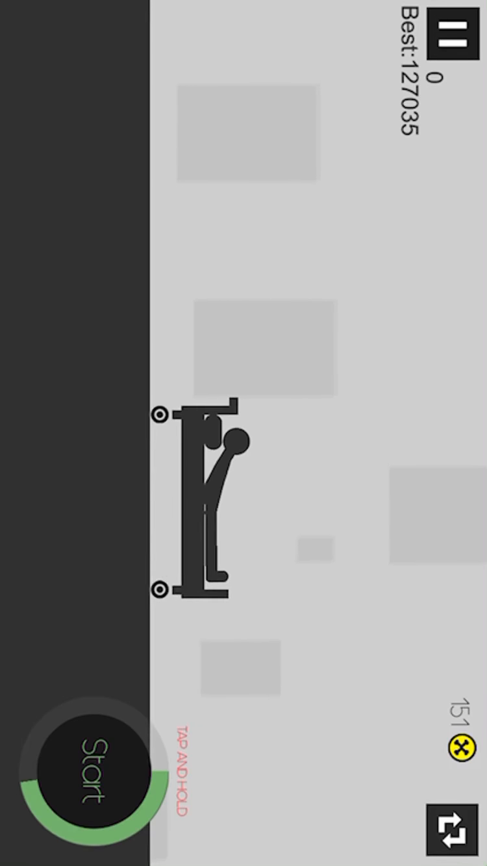
{"action": "left_click", "coordinate": [93, 772]}
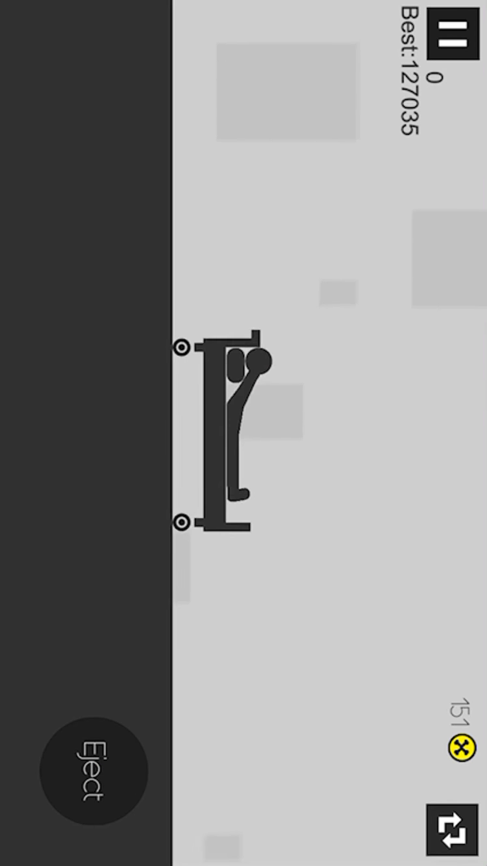
{"action": "left_click", "coordinate": [91, 767]}
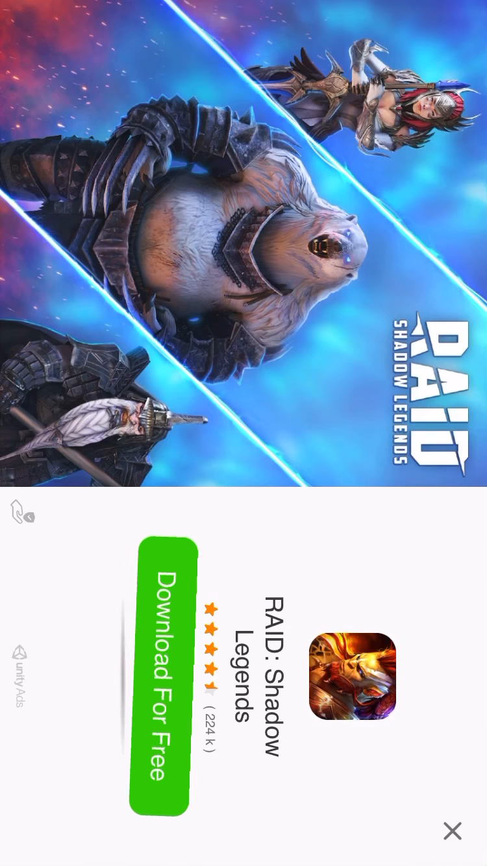
Close the RAID ad, start a bed run, and play along in the Stickman Master: Archer Legend ad demo.
{"action": "left_click", "coordinate": [452, 830]}
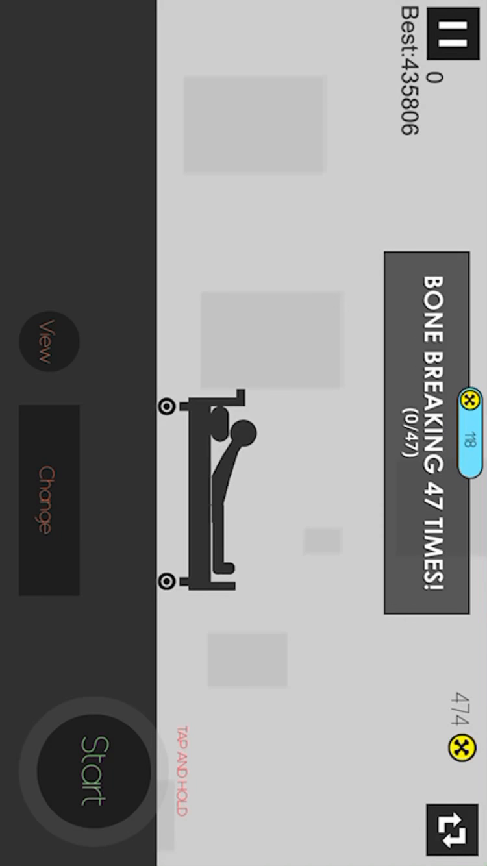
{"action": "left_click", "coordinate": [93, 771]}
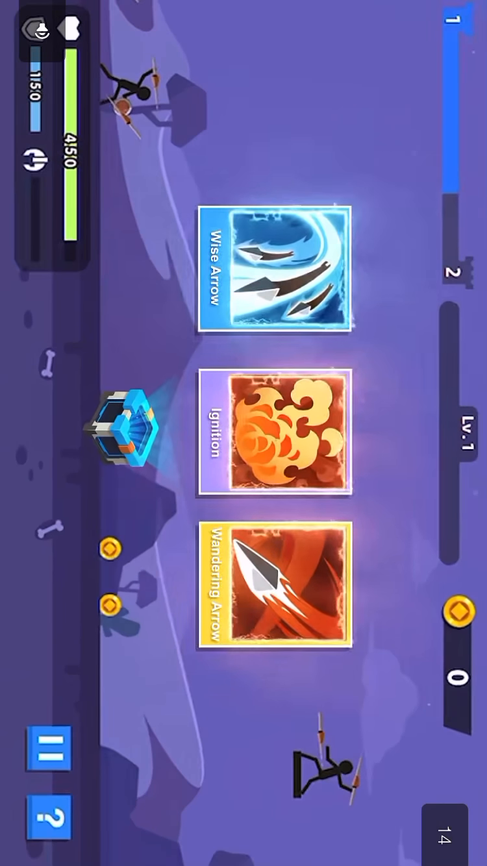
{"action": "left_click", "coordinate": [275, 591]}
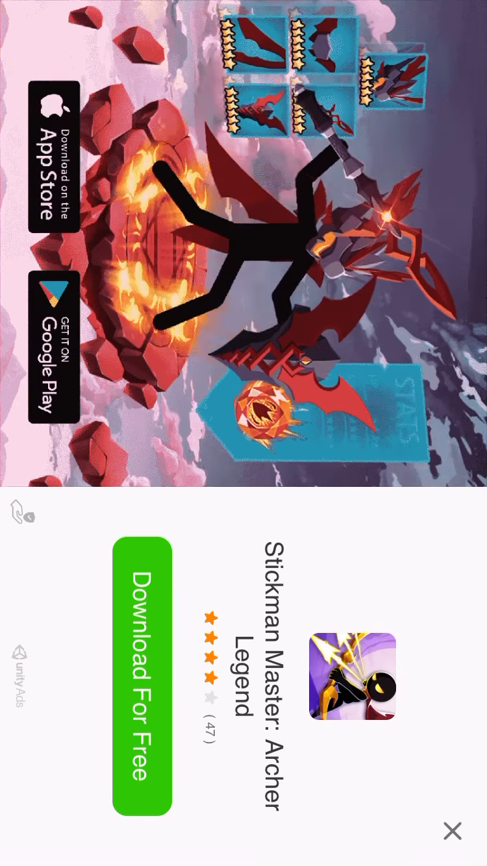
Close the advert, launch one bed fall, then pause and reset the level to its start.
{"action": "left_click", "coordinate": [452, 830]}
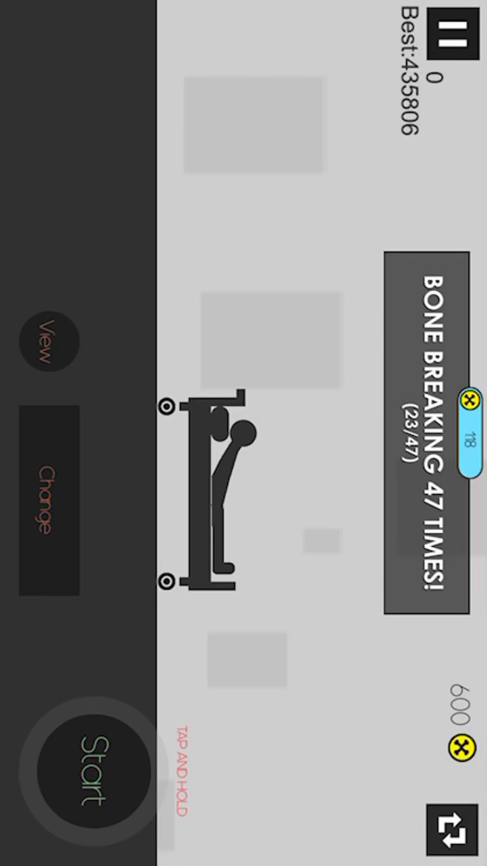
{"action": "left_click", "coordinate": [49, 501]}
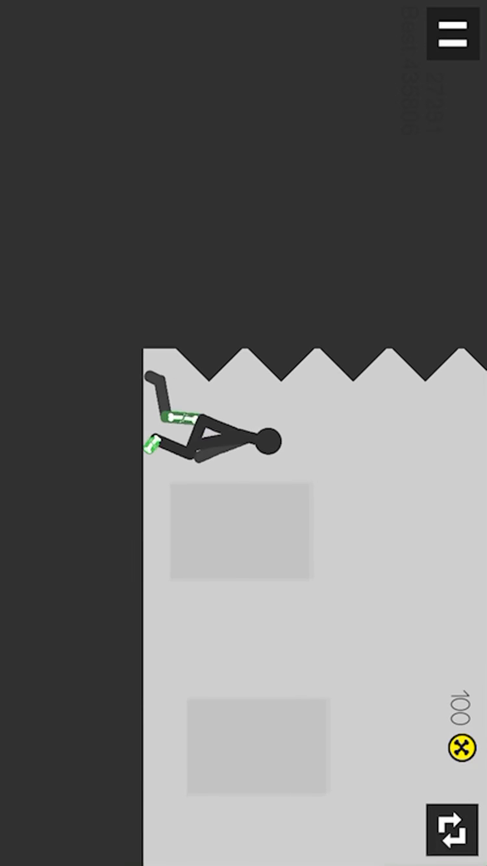
{"action": "left_click", "coordinate": [452, 36]}
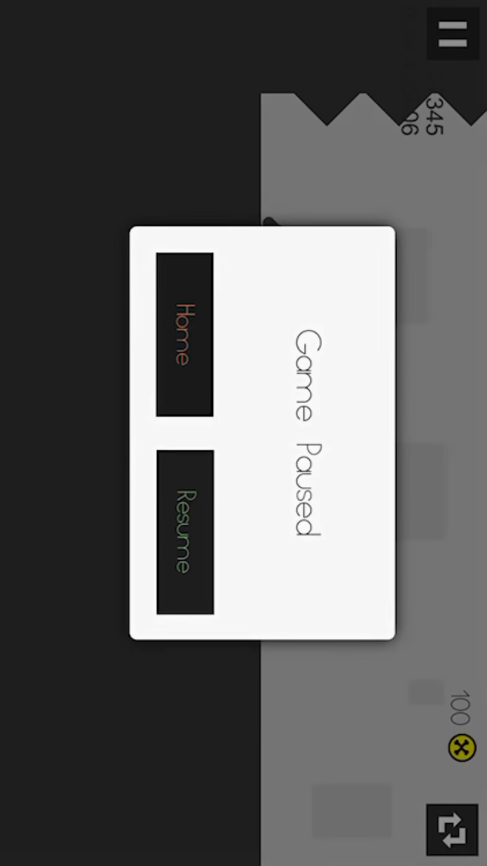
{"action": "left_click", "coordinate": [185, 337]}
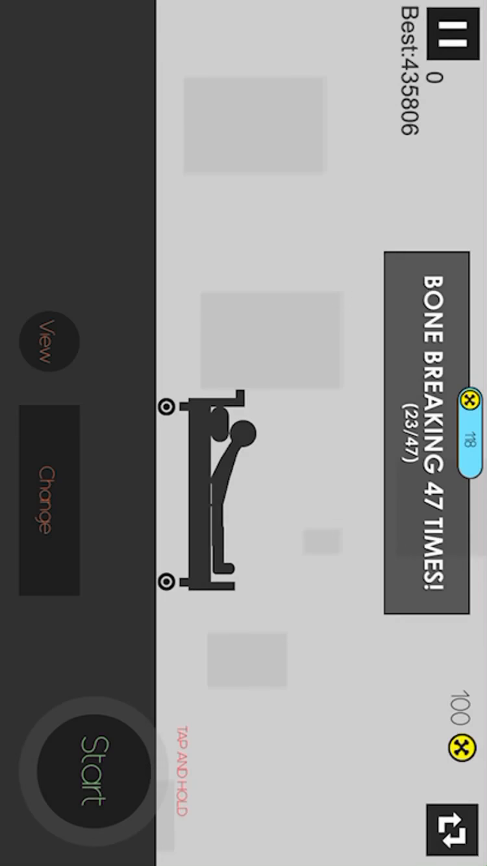
Browse the locked vehicles and poses grid, scrolling through it, before heading Home for the +25 coin bonus.
{"action": "left_click", "coordinate": [49, 496]}
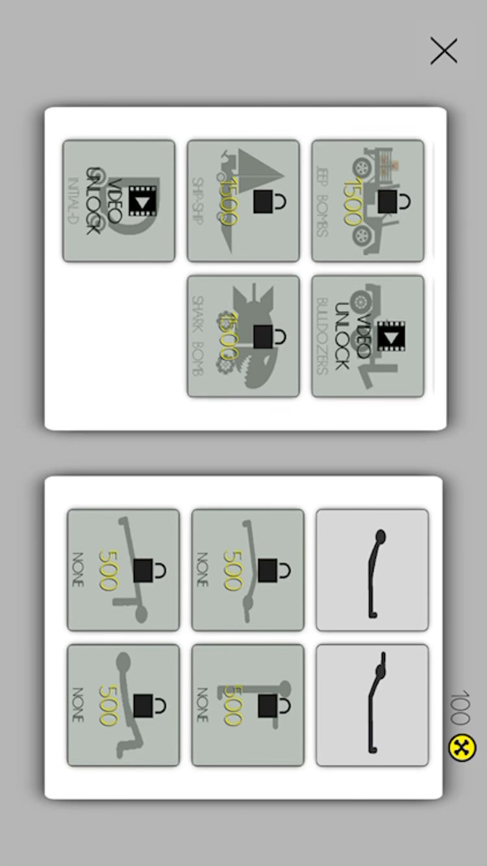
{"action": "left_click", "coordinate": [441, 49]}
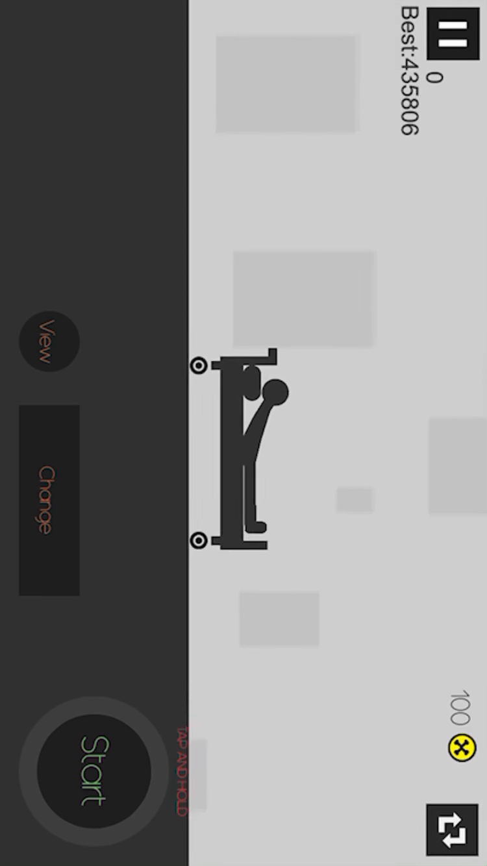
{"action": "left_click", "coordinate": [94, 771]}
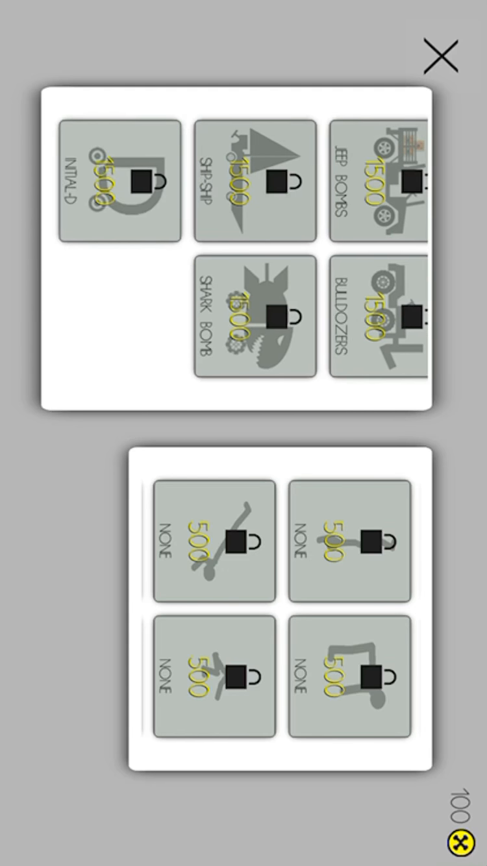
{"action": "scroll", "scroll_direction": "right", "scroll_amount": 3}
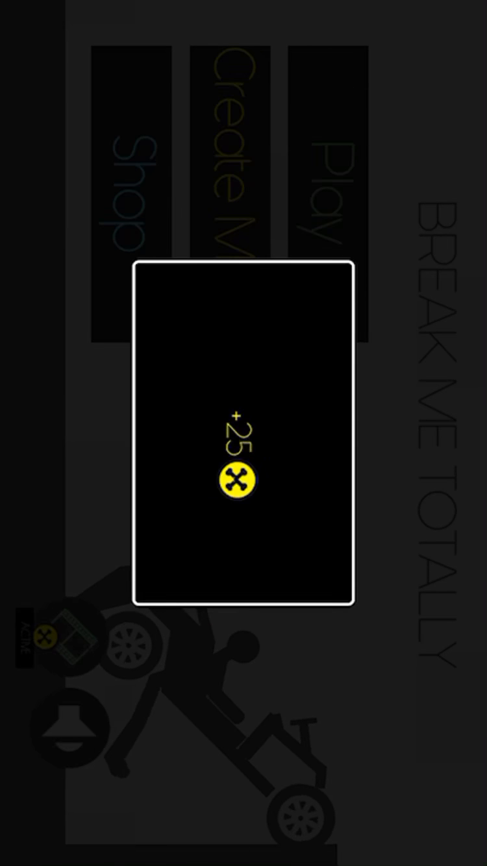
Dismiss the +25 coin reward notice, which triggers a Kick the Buddy ad.
{"action": "left_click", "coordinate": [239, 480]}
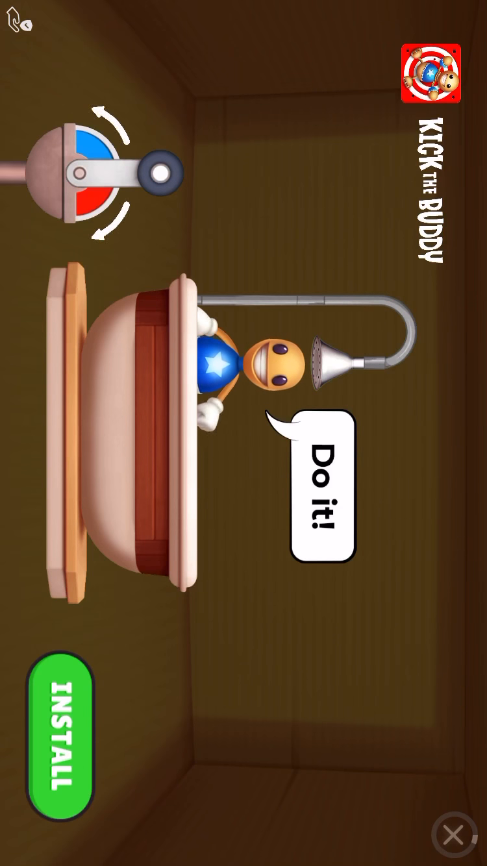
Run the shower in the Kick the Buddy advert demo, then close the advert.
{"action": "left_click", "coordinate": [60, 742]}
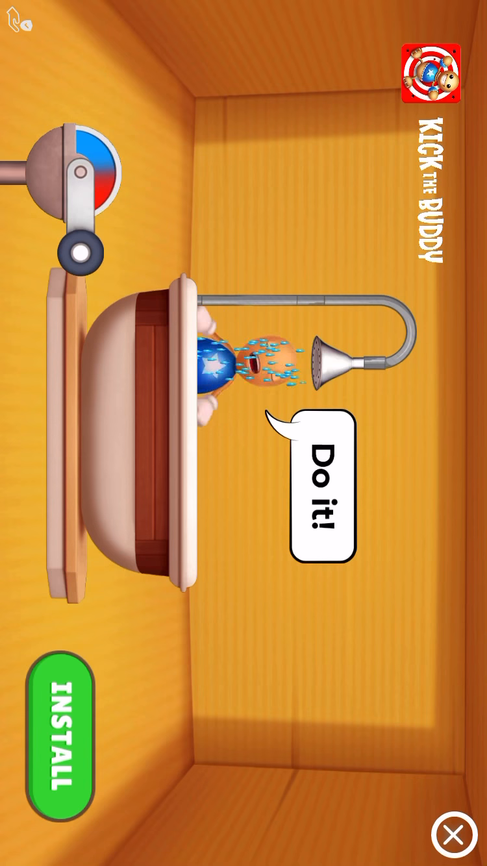
{"action": "left_click", "coordinate": [63, 742]}
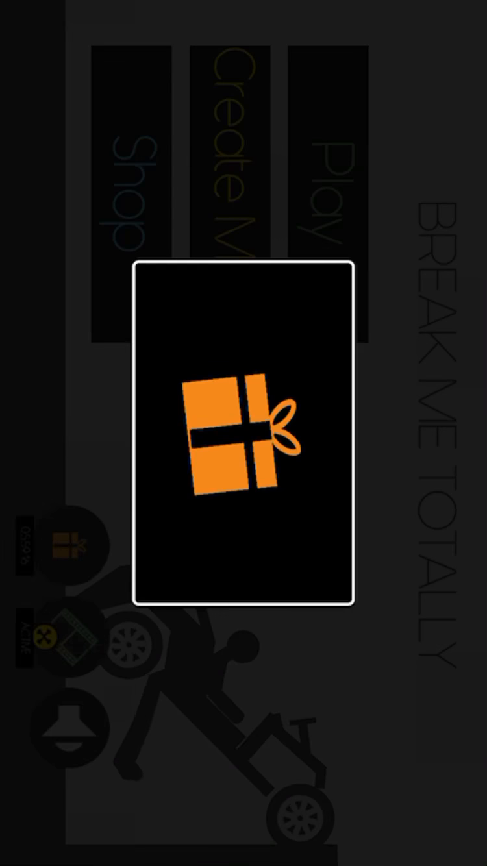
Claim the gift box for +20 coins and dismiss the reward notice.
{"action": "left_click", "coordinate": [236, 436]}
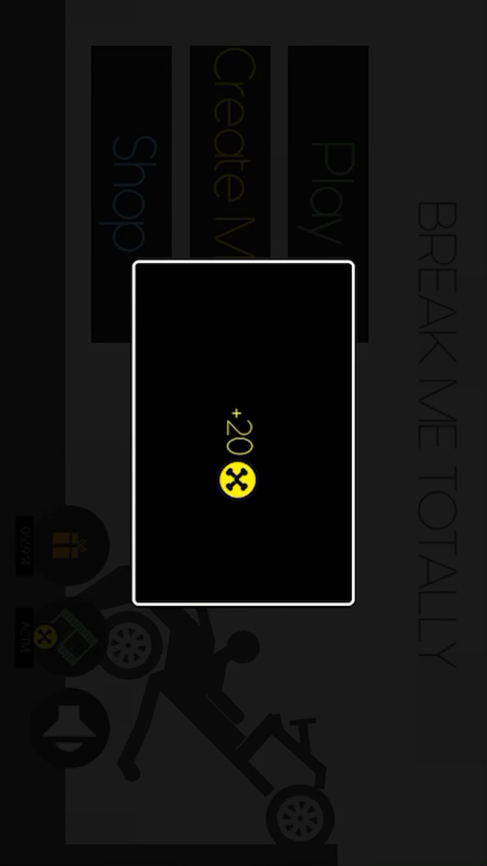
{"action": "left_click", "coordinate": [236, 483]}
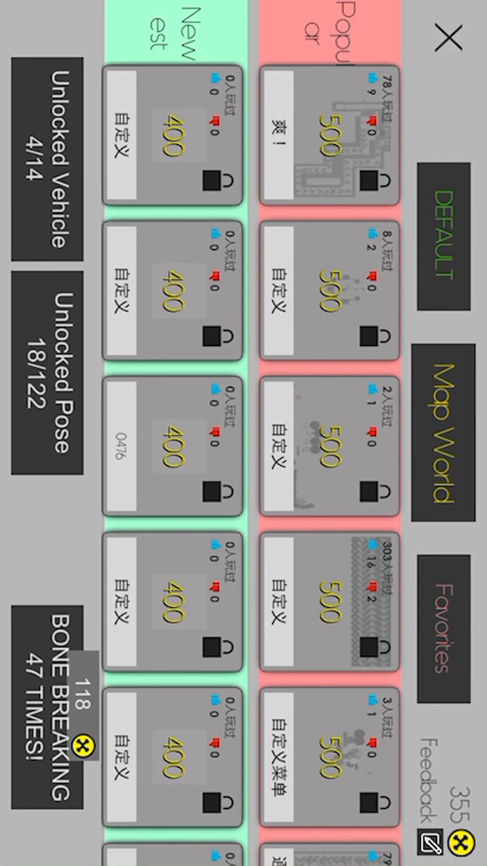
{"action": "scroll", "scroll_direction": "down", "scroll_amount": 3}
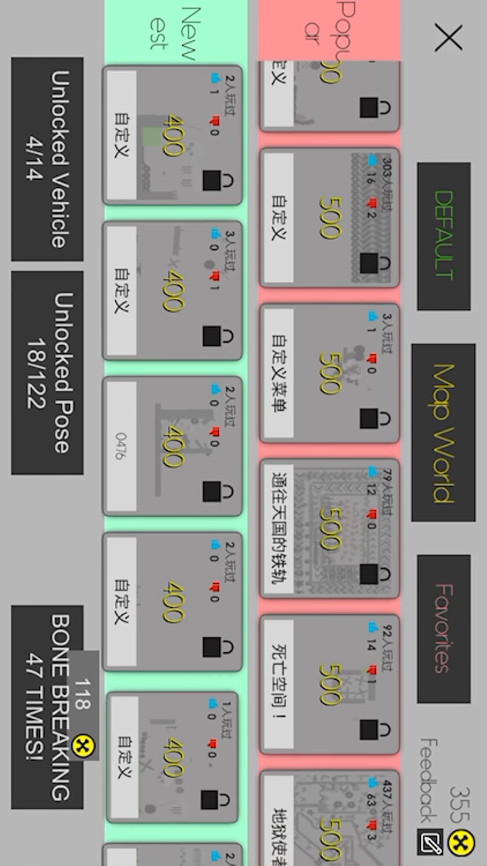
{"action": "scroll", "scroll_direction": "down", "scroll_amount": 3}
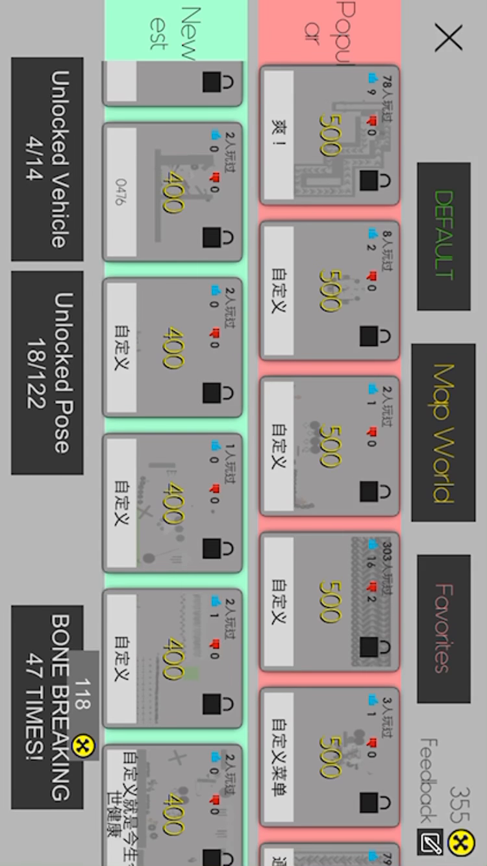
{"action": "left_click", "coordinate": [436, 623]}
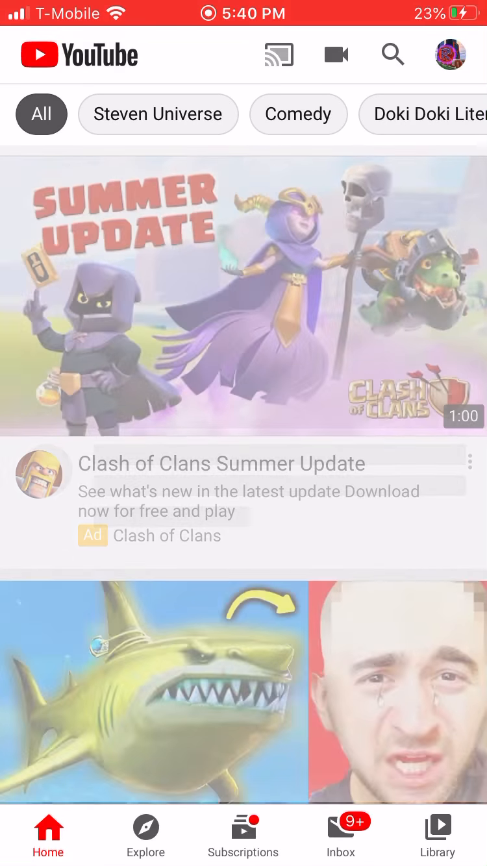
Run a quick 'Crazy tricks' video search, then return and clear the query.
{"action": "left_click", "coordinate": [392, 55]}
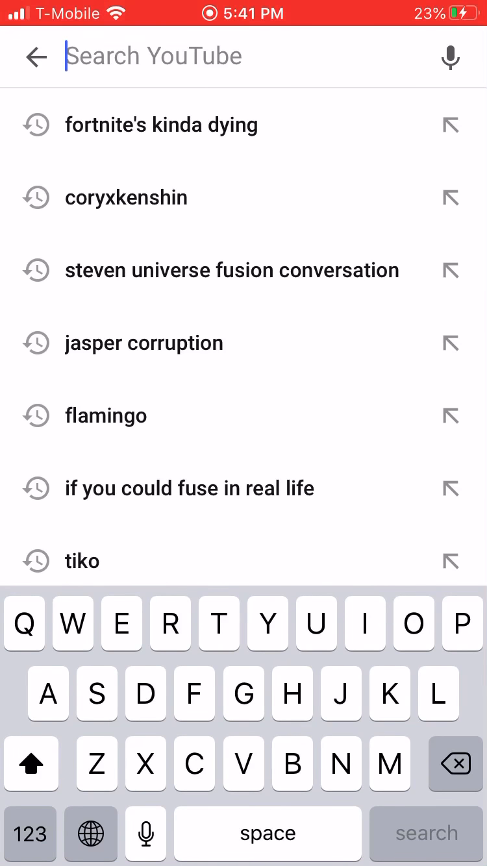
{"action": "type", "text": "Crazy trick"}
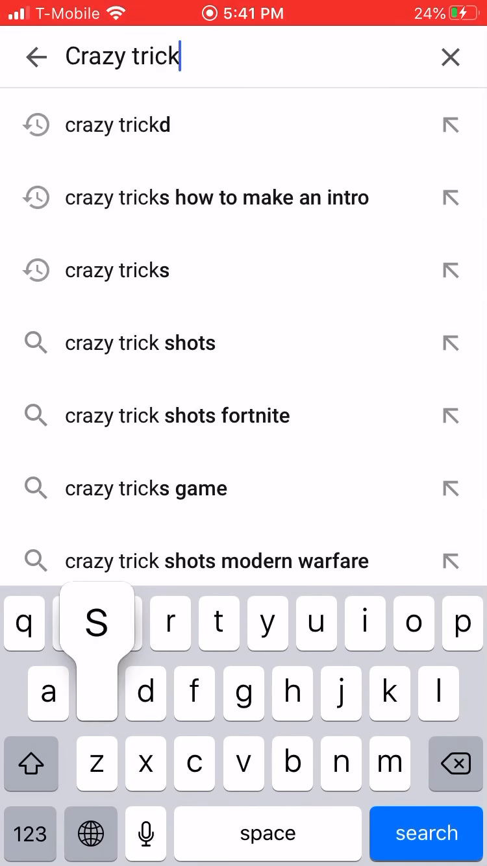
{"action": "left_click", "coordinate": [117, 270]}
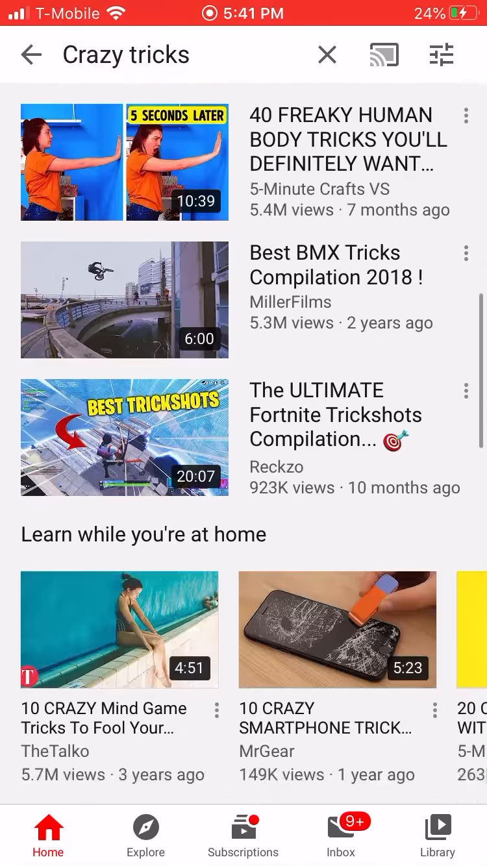
{"action": "left_click", "coordinate": [127, 54]}
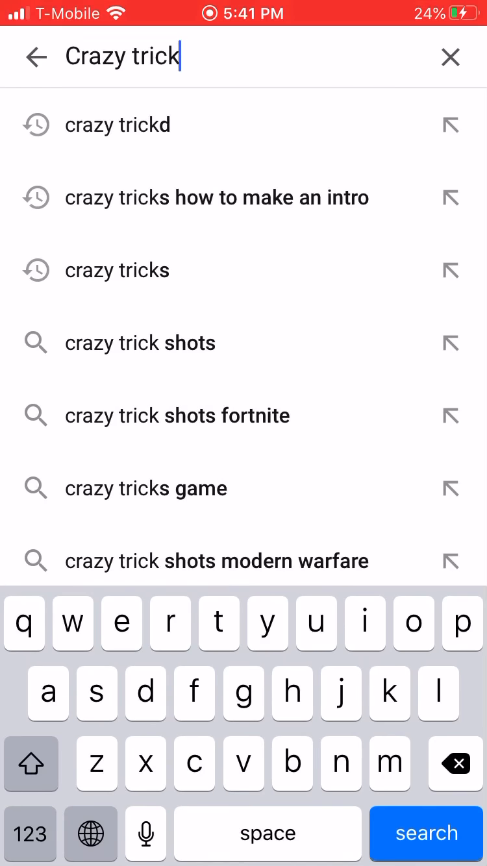
{"action": "left_click", "coordinate": [449, 57]}
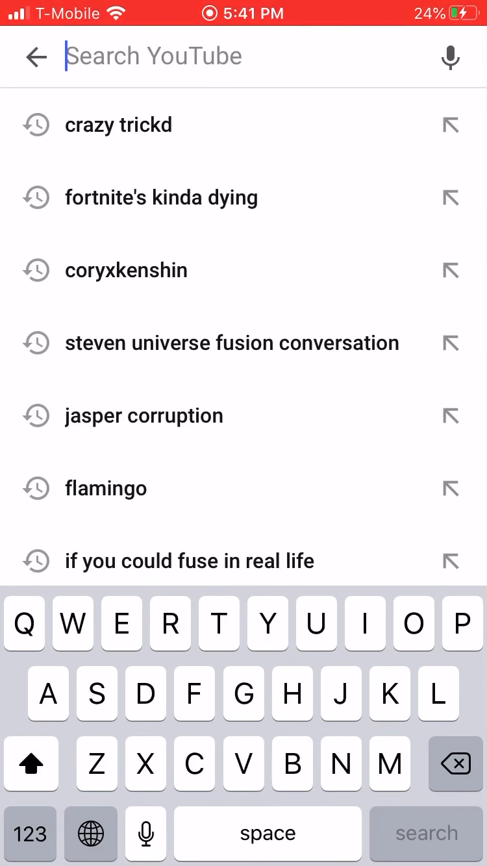
Search YouTube for 'How to nake intro' to list intro-making videos.
{"action": "type", "text": "How to nake i"}
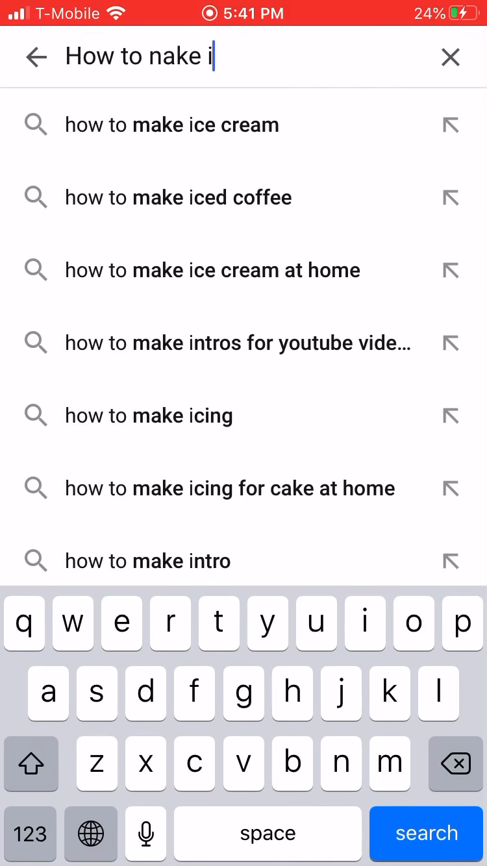
{"action": "type", "text": "ntro"}
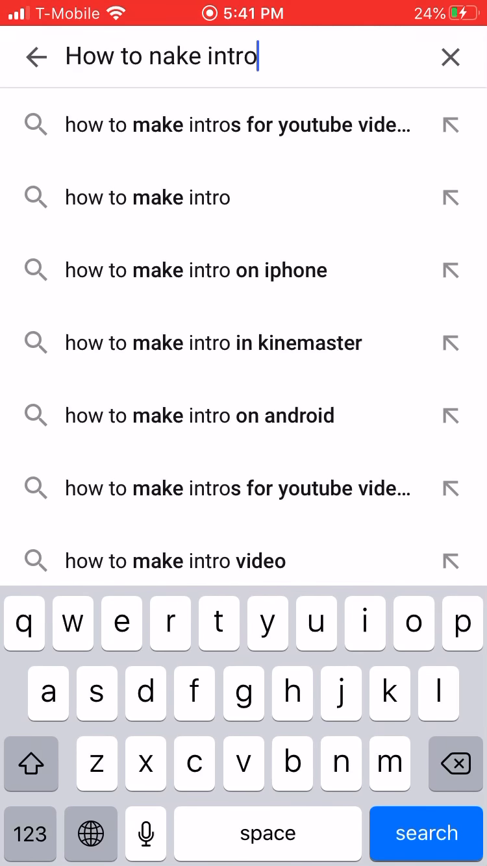
{"action": "left_click", "coordinate": [426, 832]}
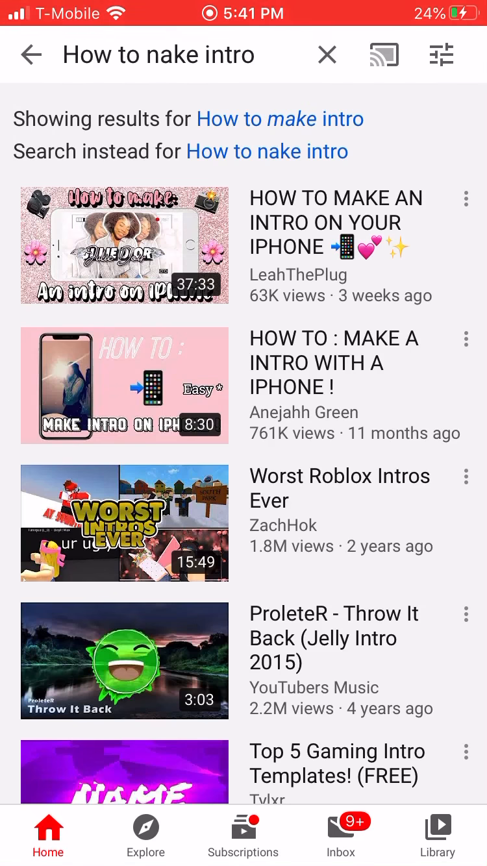
Open the KineMaster 3D intro on Android tutorial from the results and scroll its page.
{"action": "scroll", "scroll_direction": "down", "scroll_amount": 3}
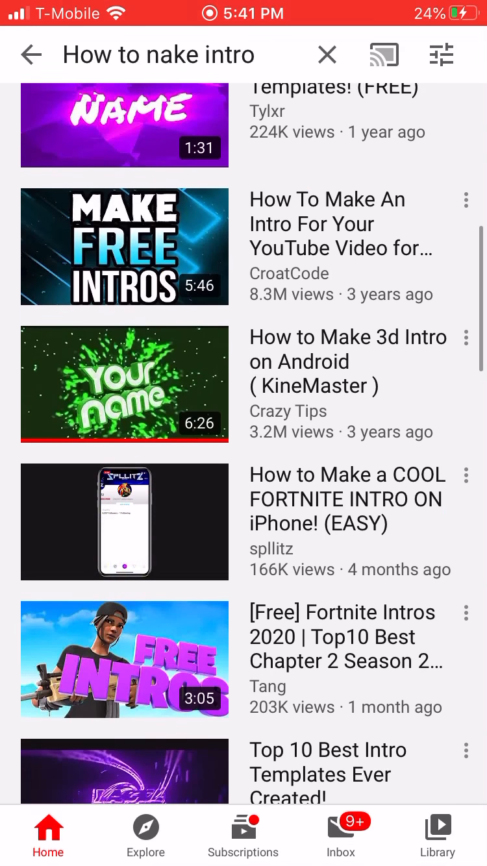
{"action": "left_click", "coordinate": [125, 384]}
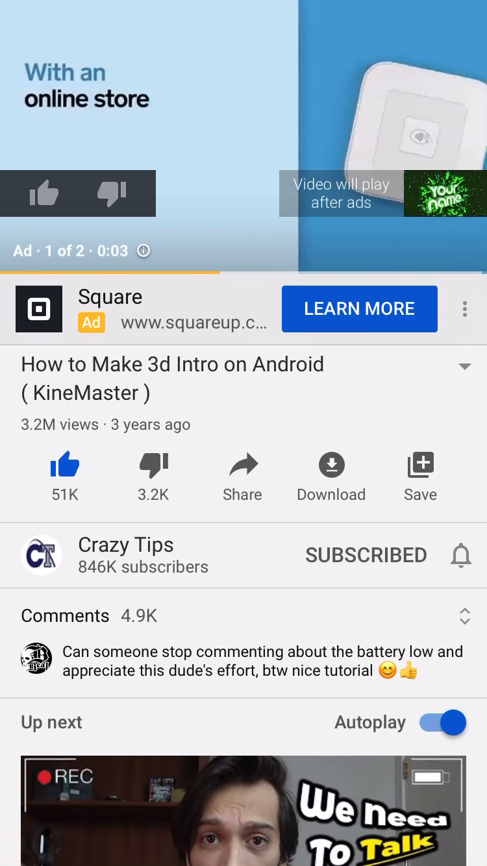
{"action": "scroll", "scroll_direction": "down", "scroll_amount": 3}
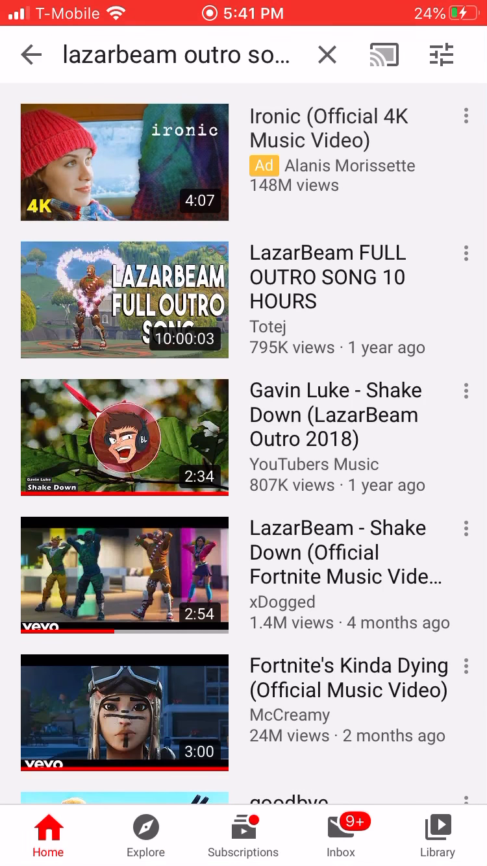
Play Gavin Luke - Shake Down (LazarBeam Outro 2018), leave full screen and show the playback controls.
{"action": "left_click", "coordinate": [124, 298]}
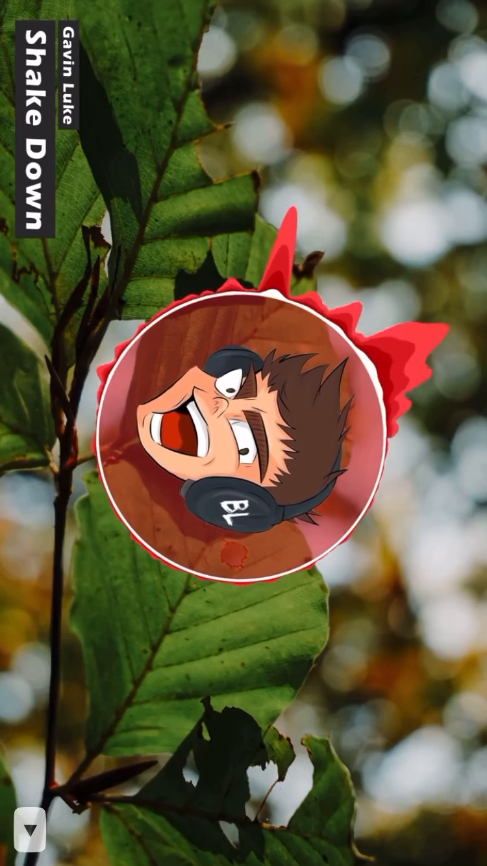
{"action": "left_click", "coordinate": [31, 834]}
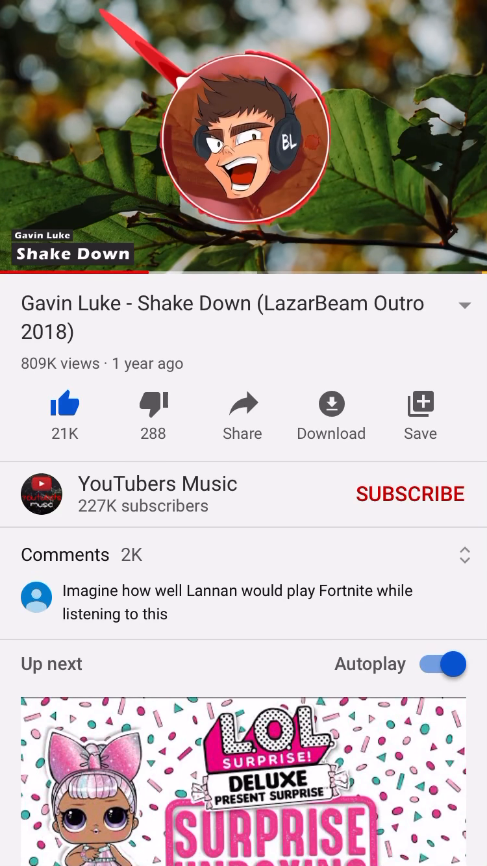
{"action": "scroll", "scroll_direction": "down", "scroll_amount": 3}
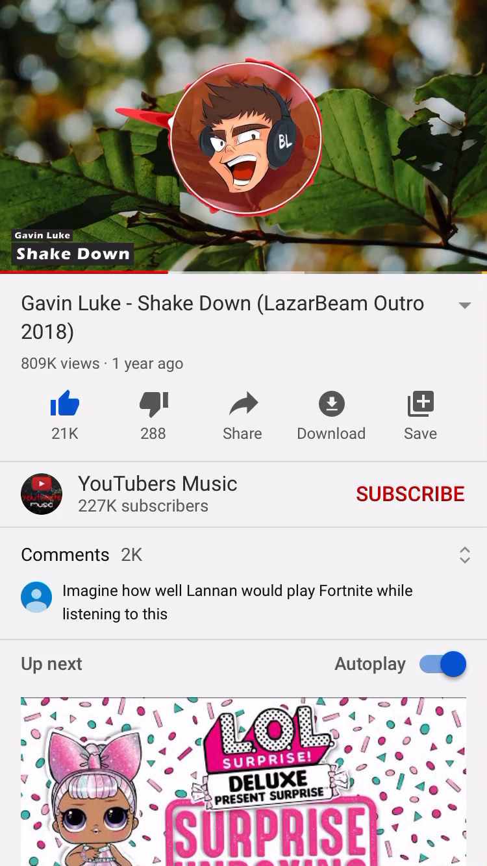
{"action": "left_click", "coordinate": [244, 136]}
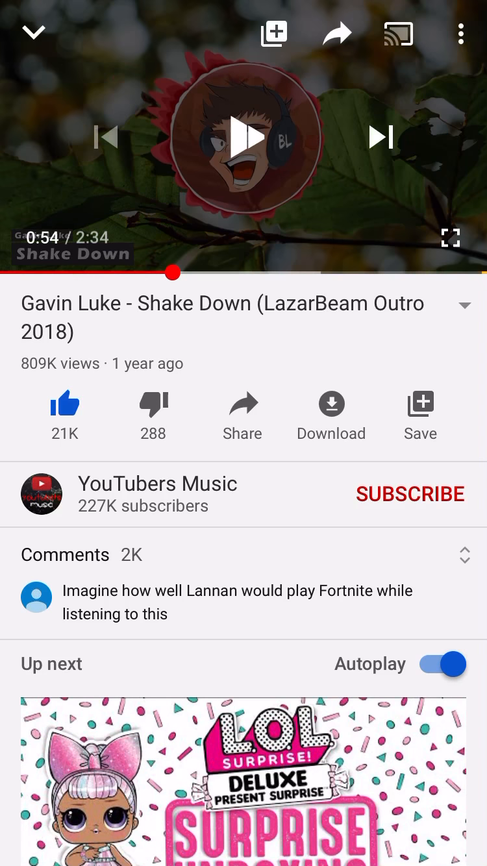